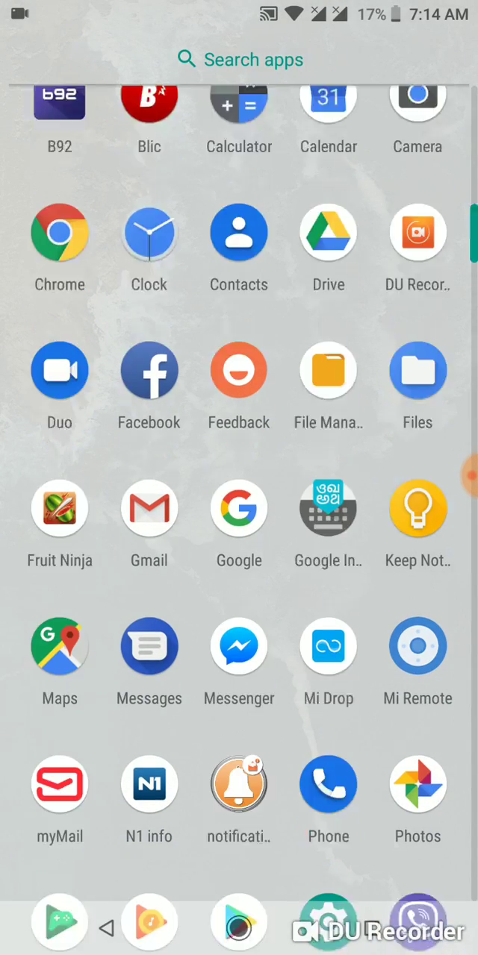
Go from the app drawer into Settings and its Apps & notifications page.
left_click(334, 922)
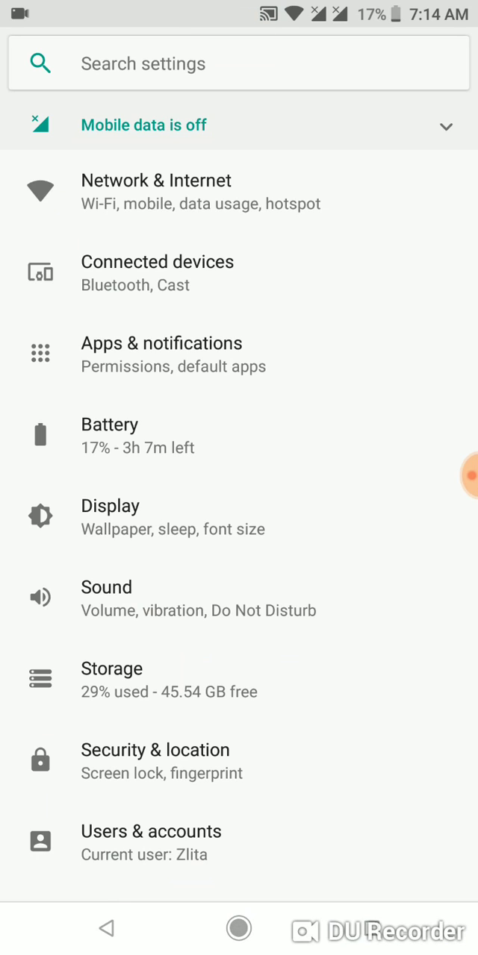
left_click(161, 343)
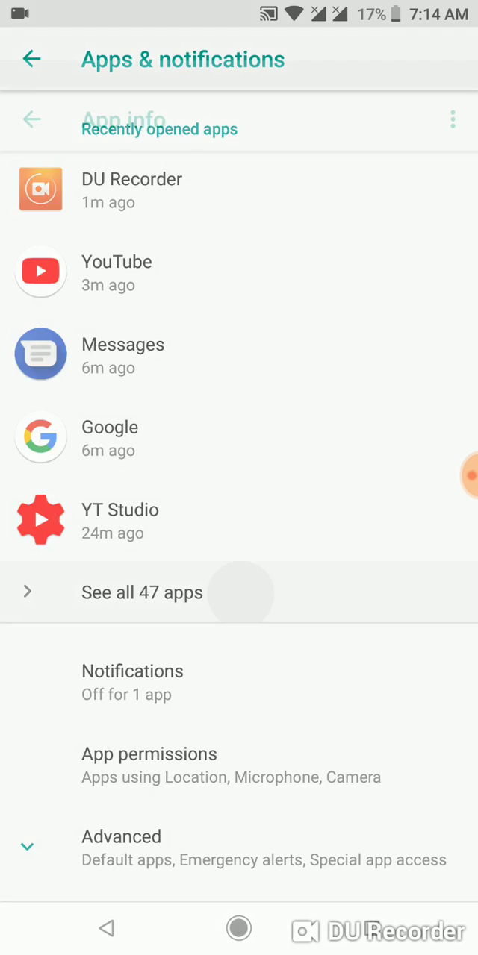
Find Messages in the full All apps list and reach its notification settings.
left_click(141, 591)
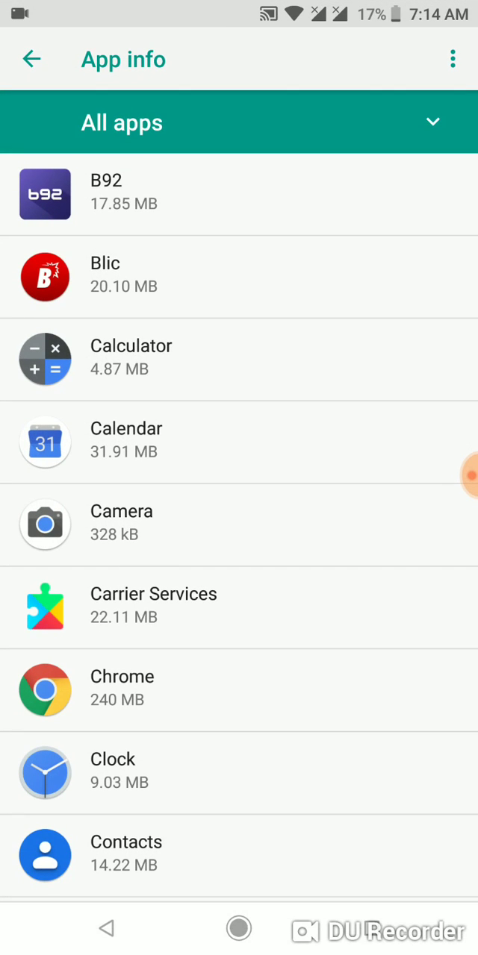
scroll("down", 3)
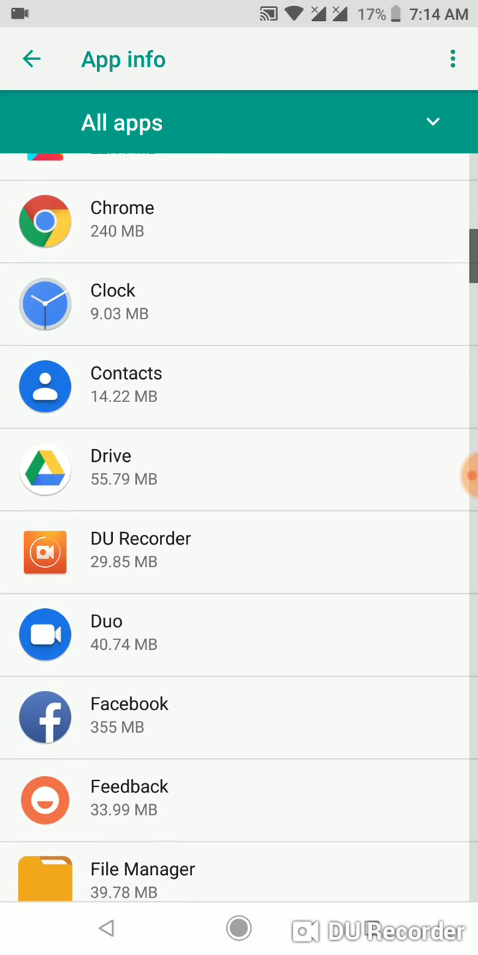
scroll("down", 3)
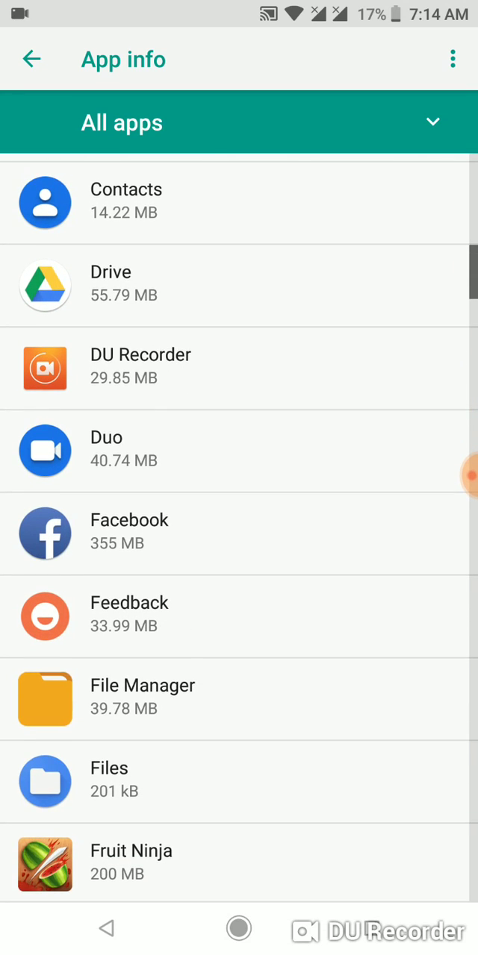
scroll("down", 3)
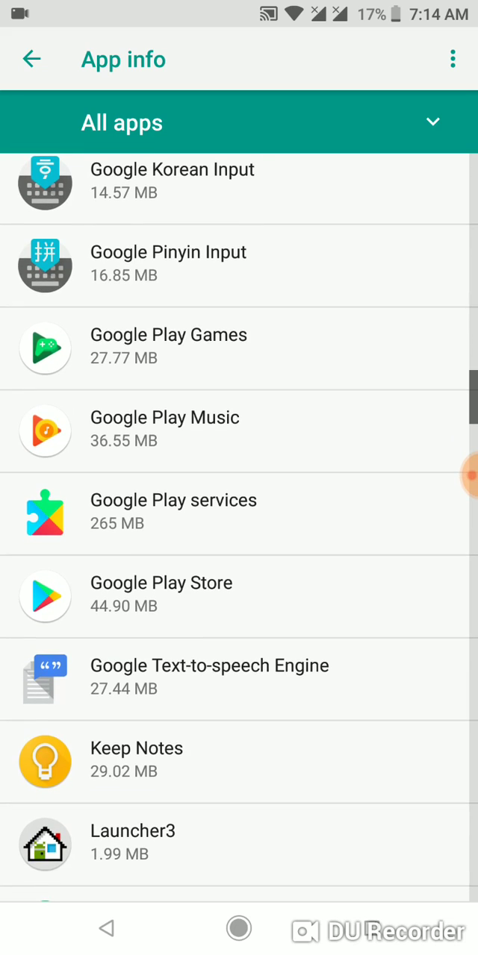
scroll("down", 3)
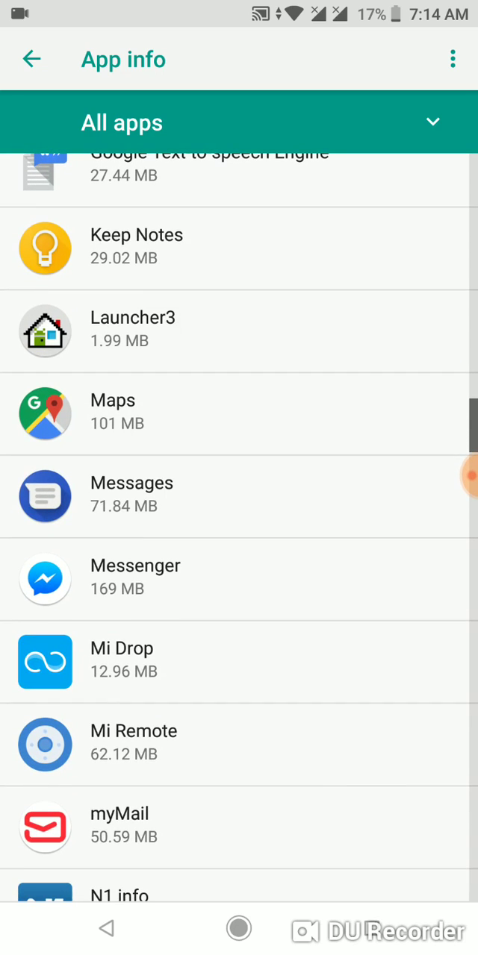
left_click(131, 493)
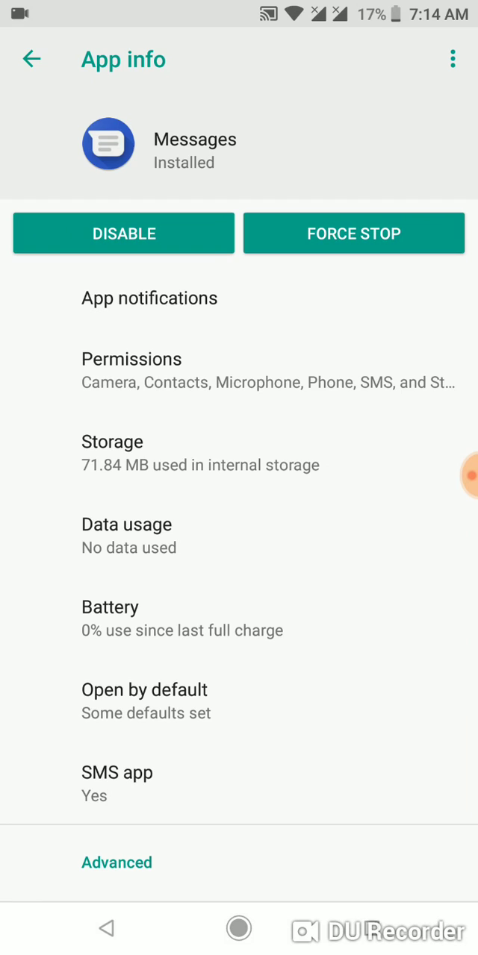
left_click(149, 298)
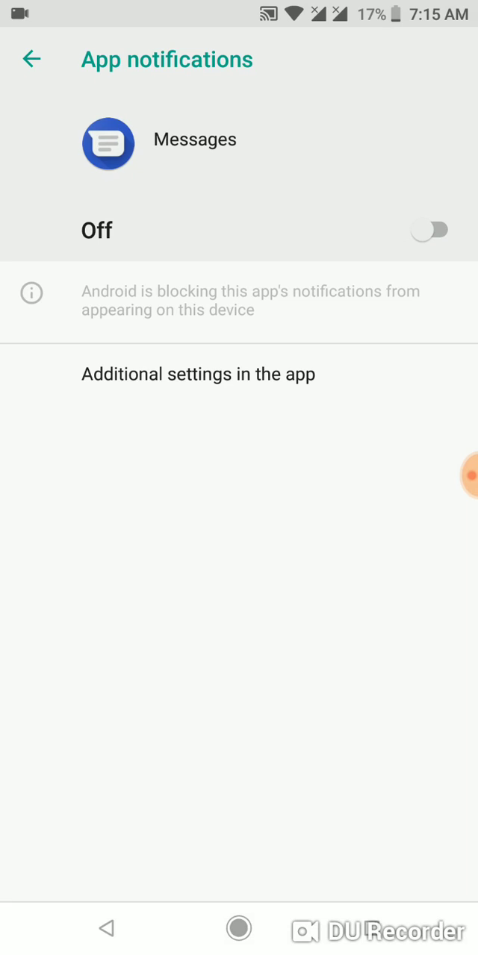
Switch Messages notifications from Off to On.
left_click(433, 229)
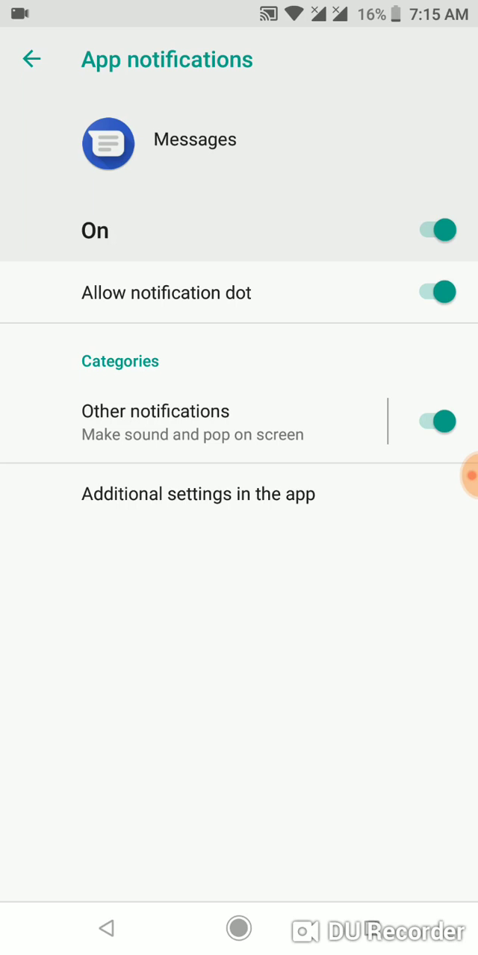
Set the Other notifications category to No sound while keeping it enabled.
left_click(439, 421)
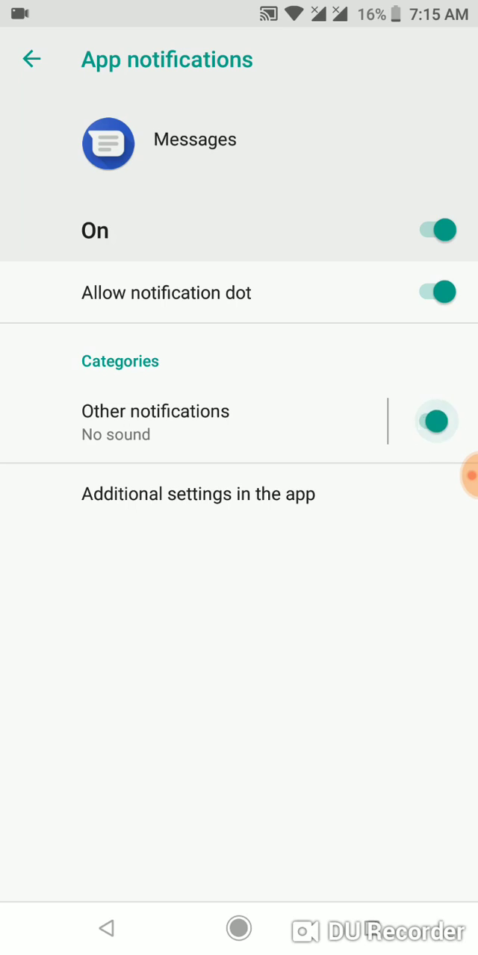
left_click(437, 421)
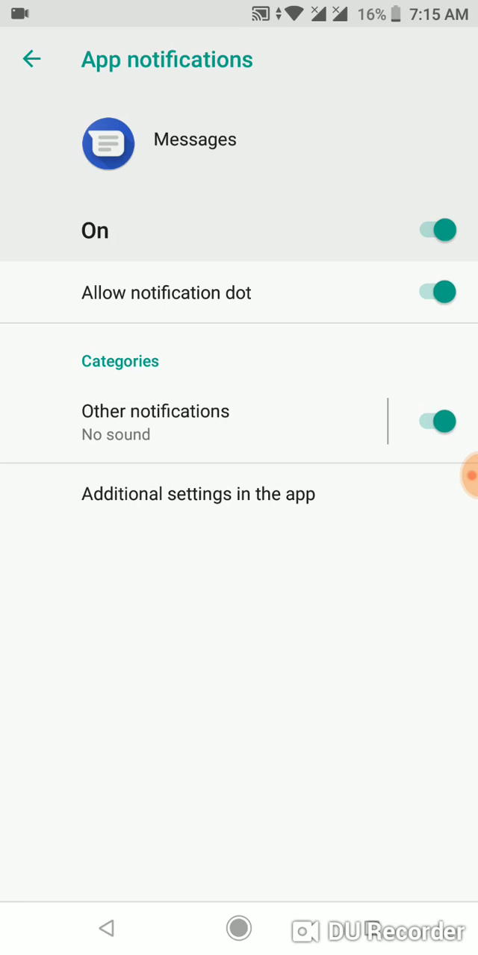